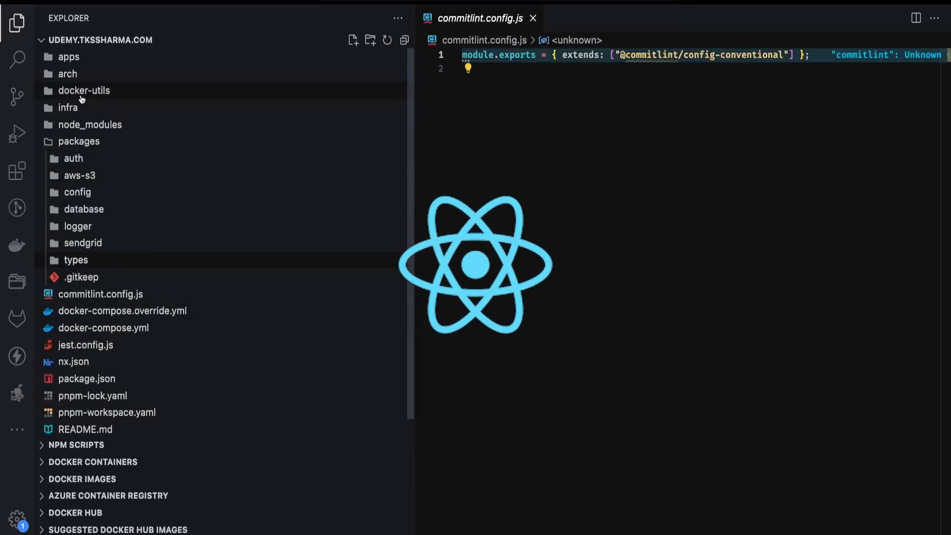
Expand packages > database in the Explorer to reveal its build, node_modules and src folders
click(83, 209)
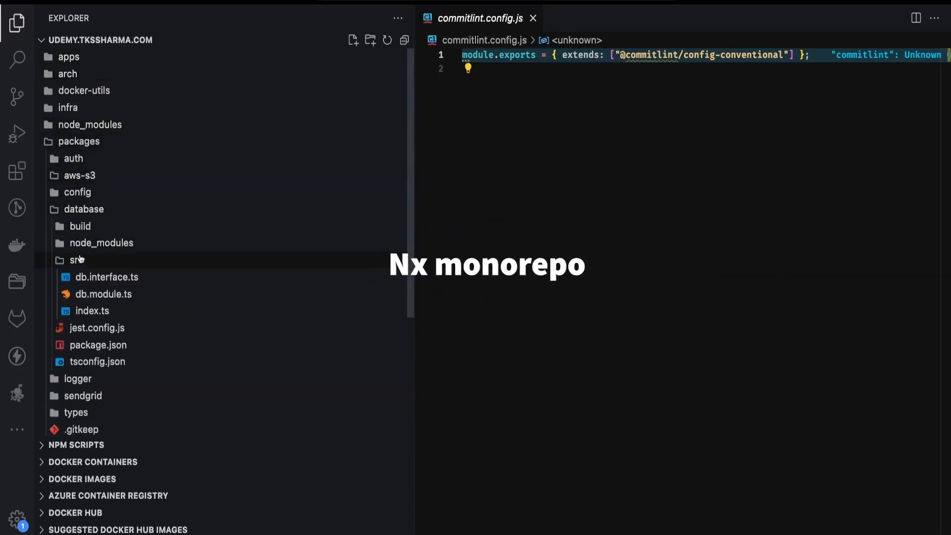
click(93, 310)
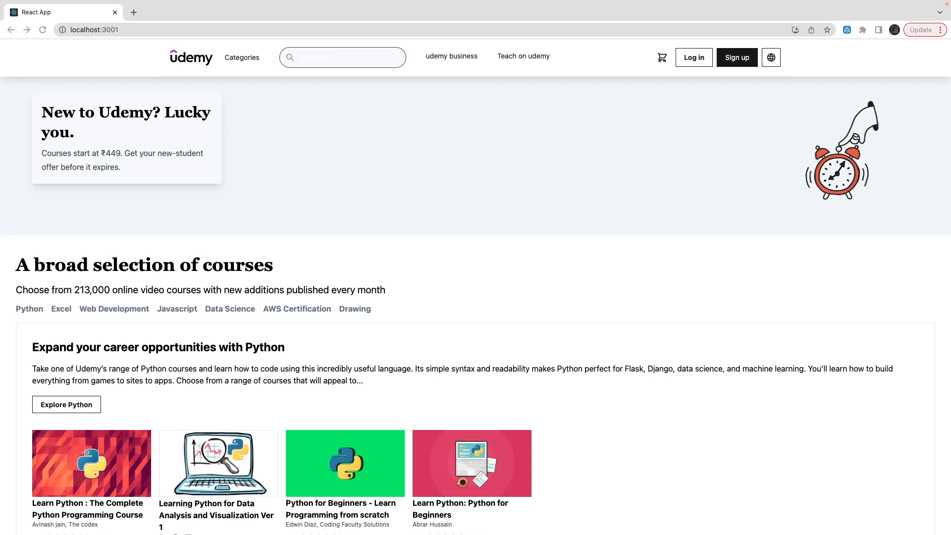
mouse_move(915, 263)
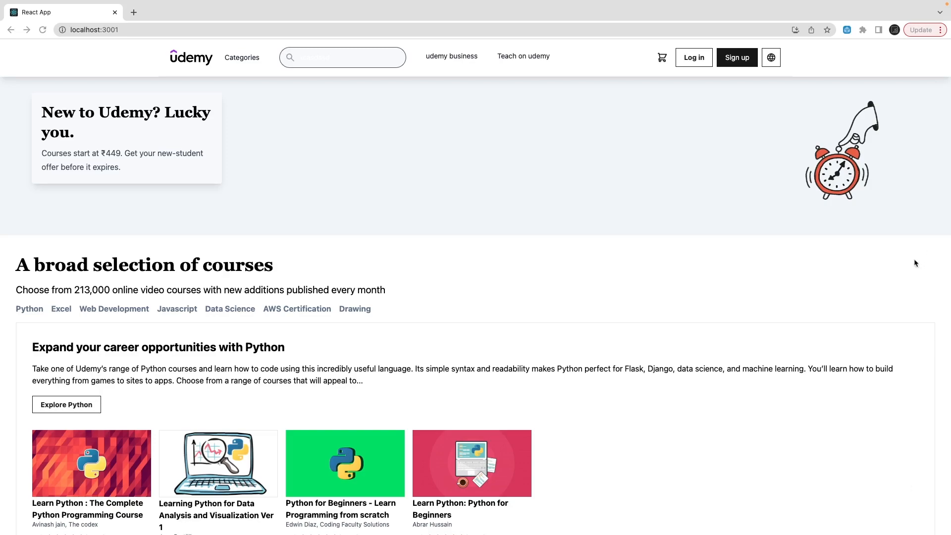